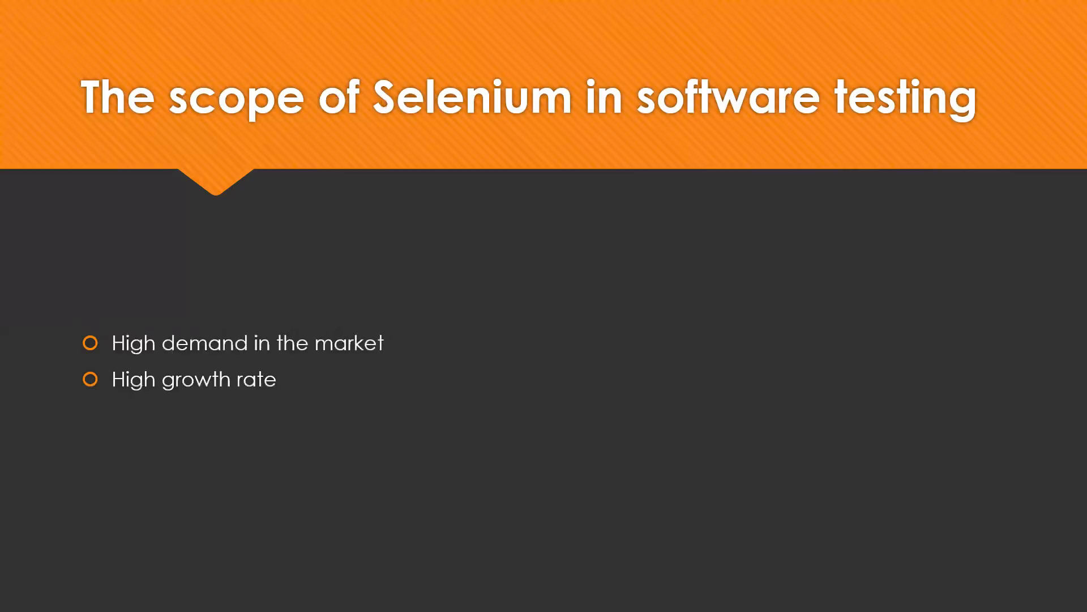
pyautogui.moveTo(347, 333)
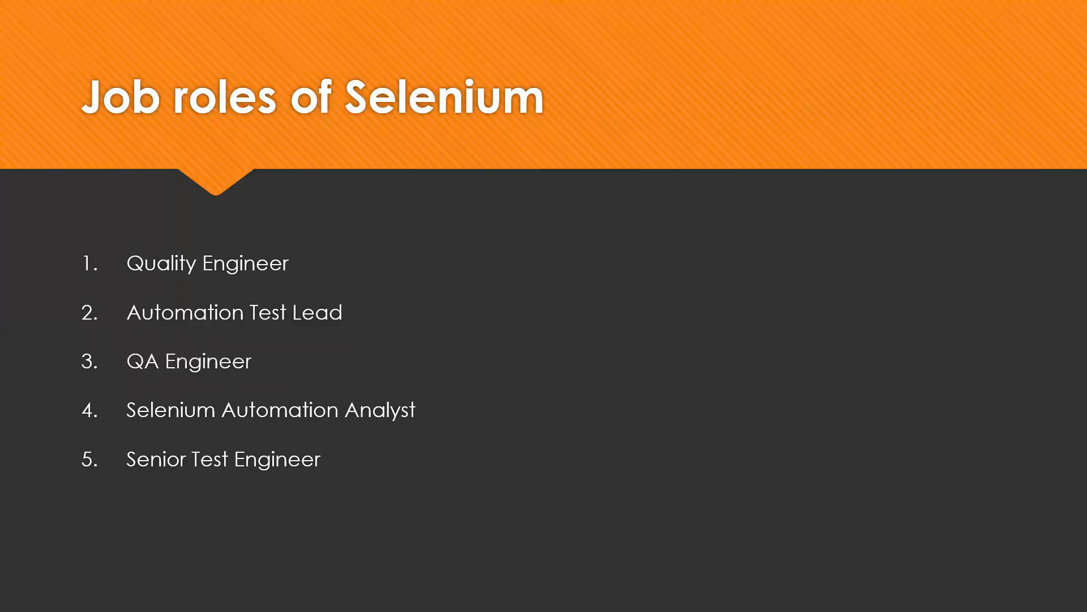
pyautogui.moveTo(406, 371)
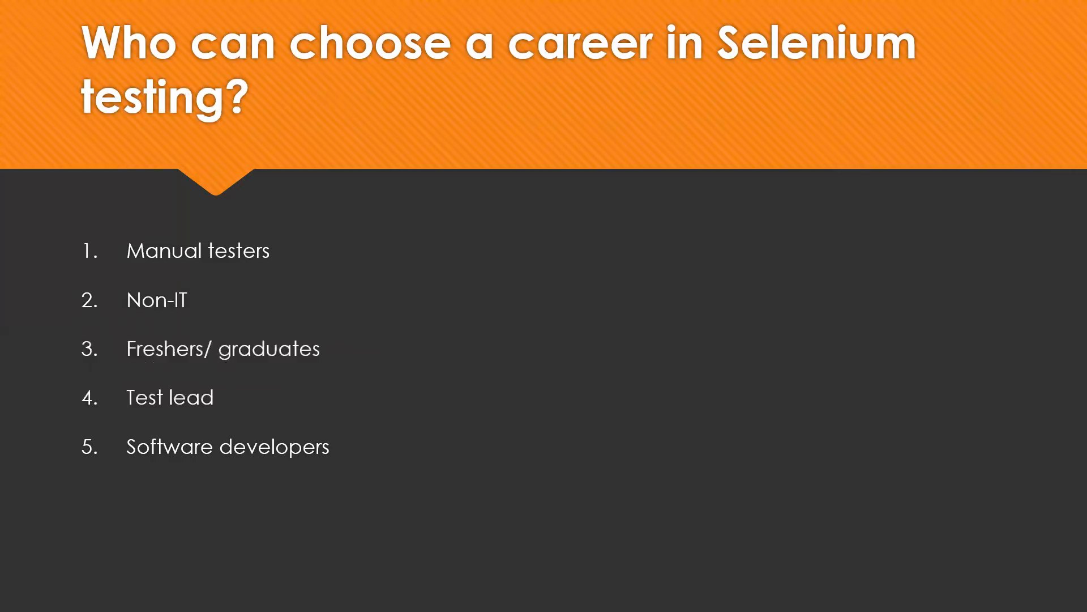
pyautogui.moveTo(473, 309)
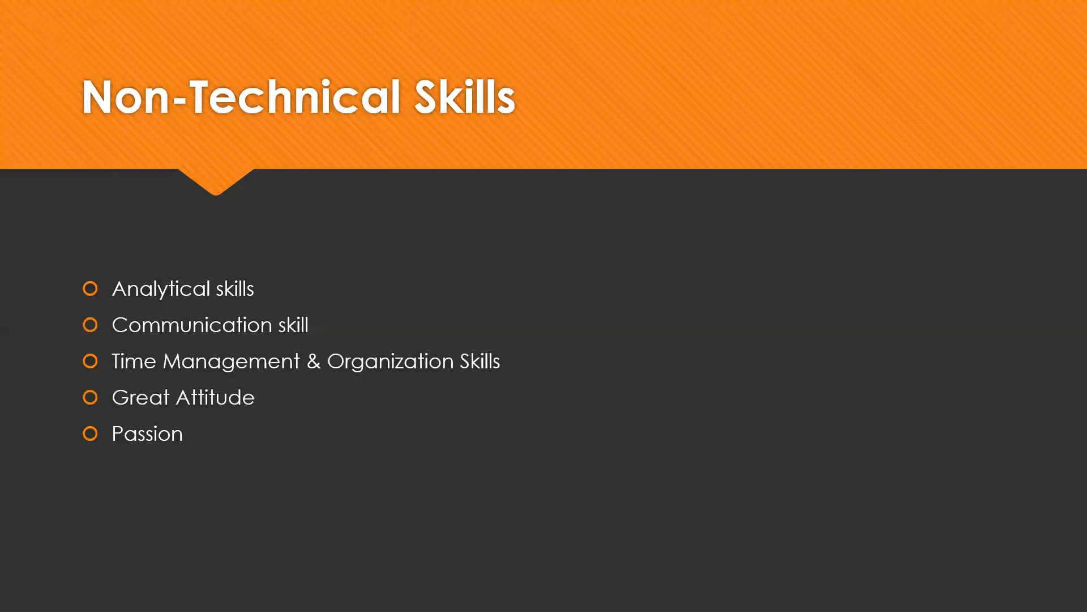
pyautogui.moveTo(262, 413)
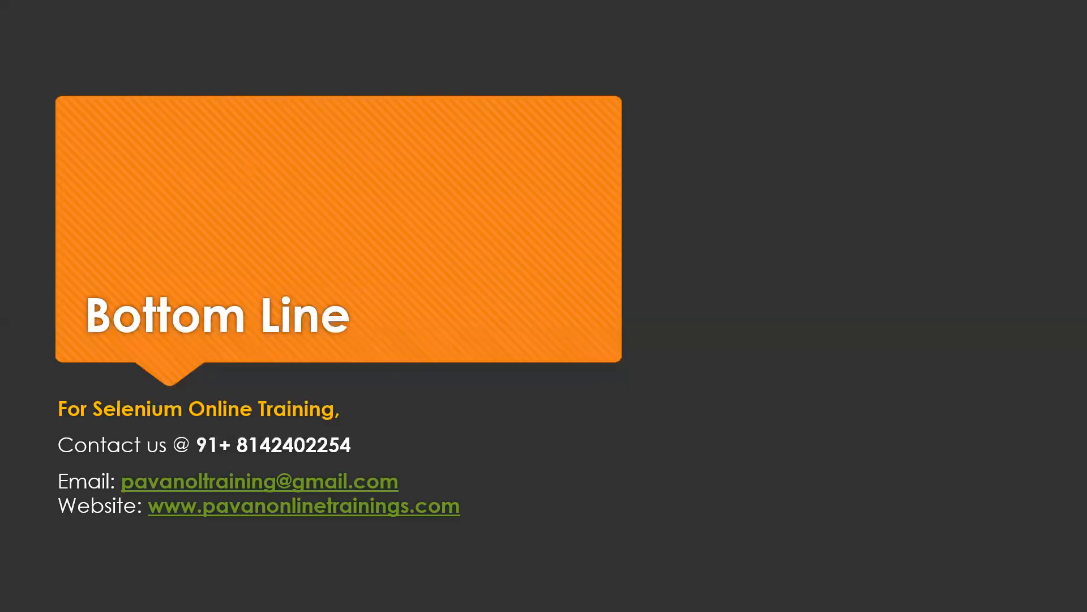
pyautogui.moveTo(469, 399)
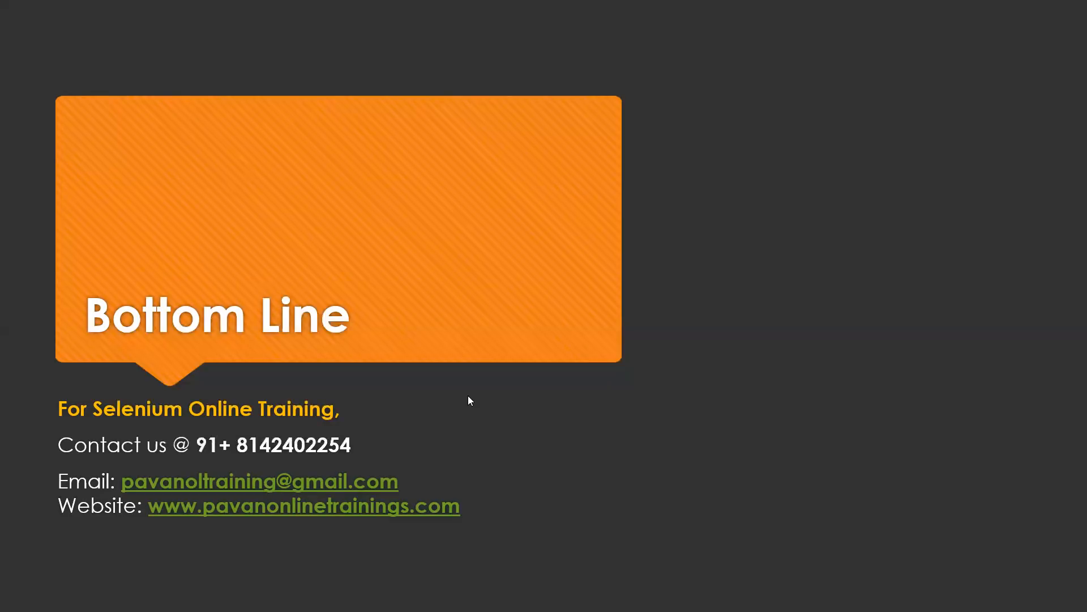
pyautogui.moveTo(205, 549)
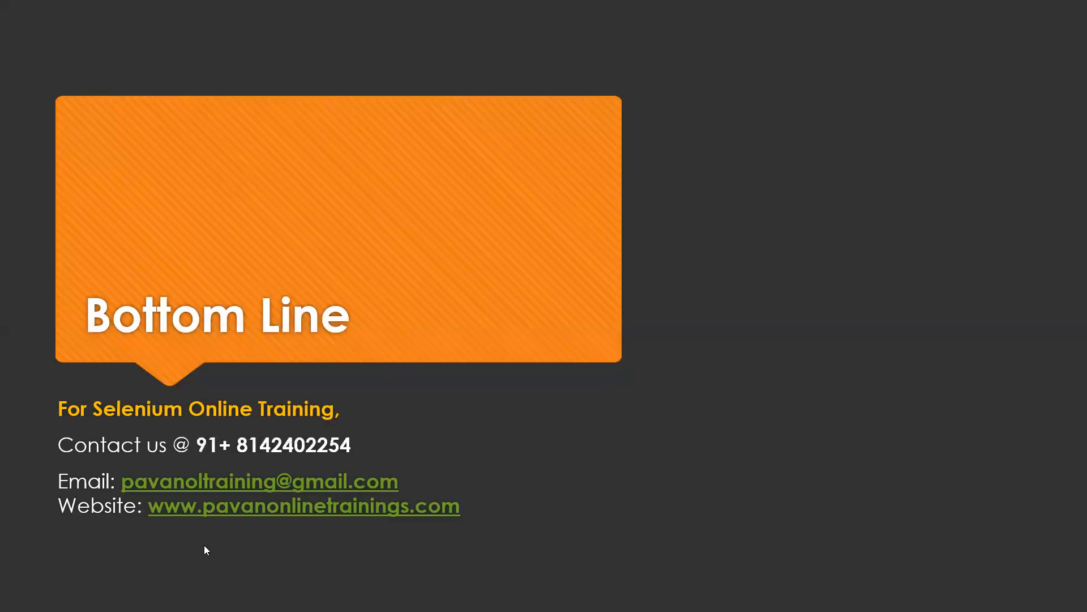
pyautogui.moveTo(231, 492)
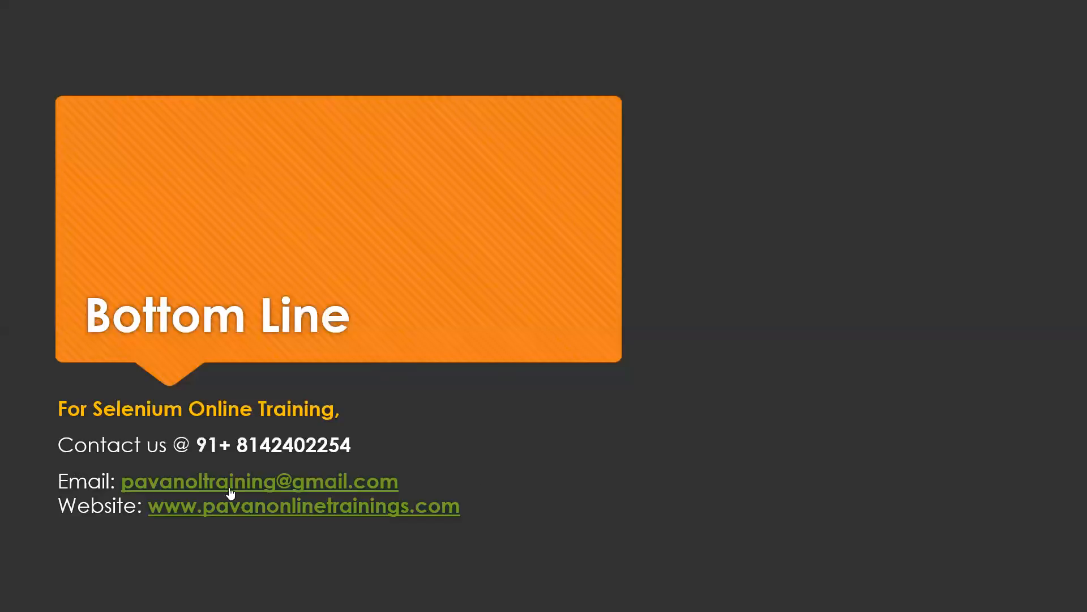
pyautogui.moveTo(478, 482)
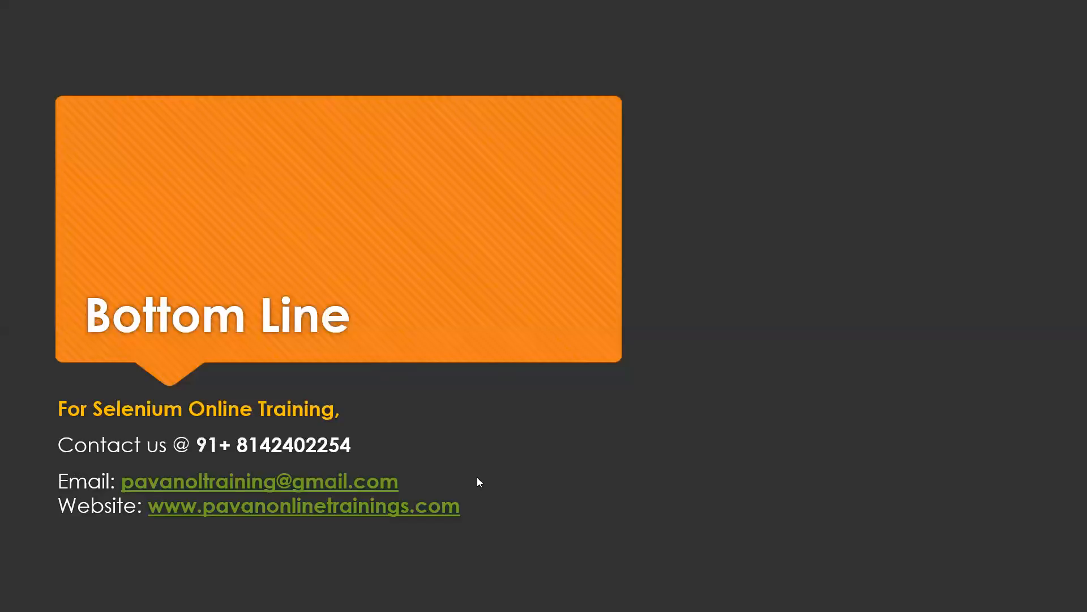